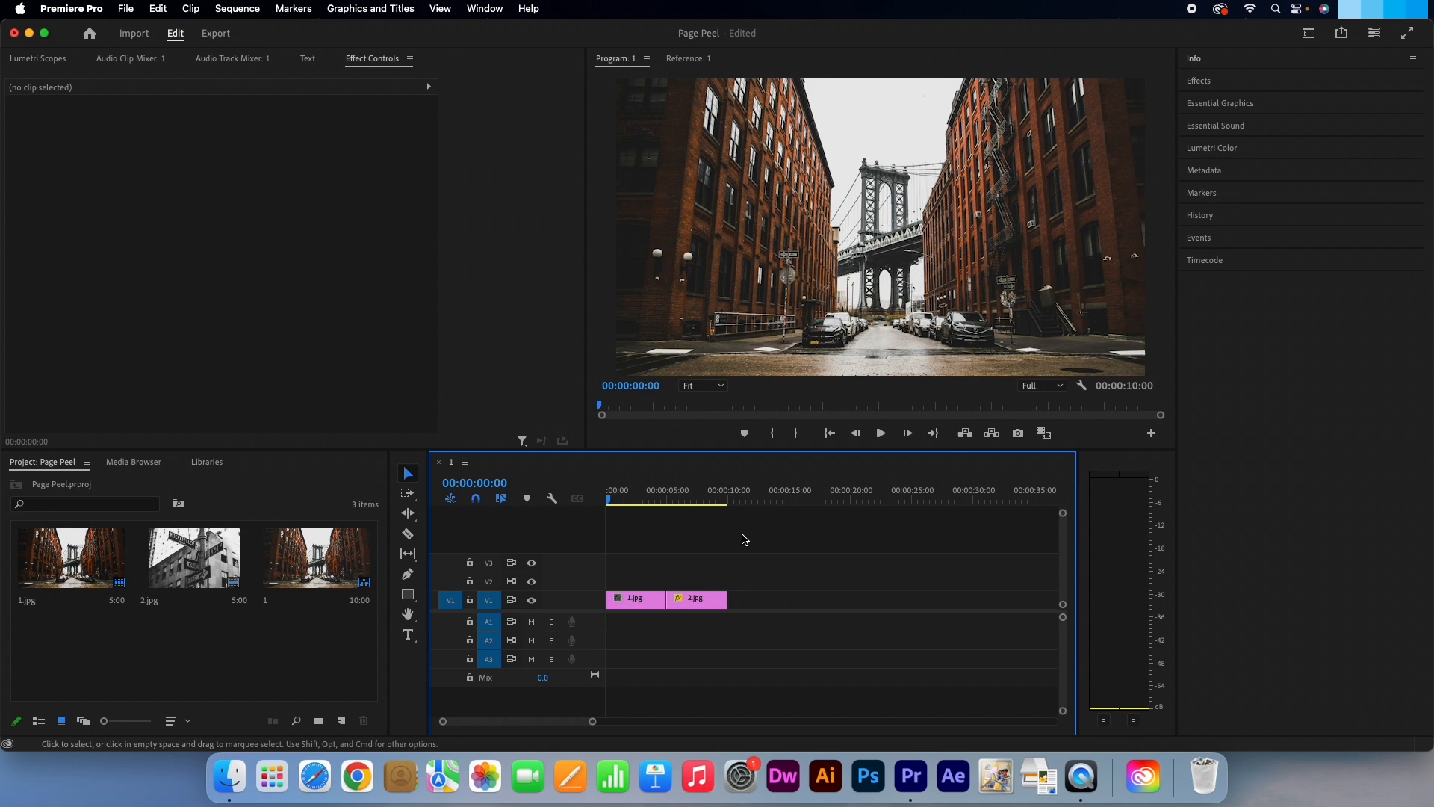
- Search the Effects panel for 'page peel' to locate the Page Peel transition
{"action": "left_click", "coordinate": [484, 9]}
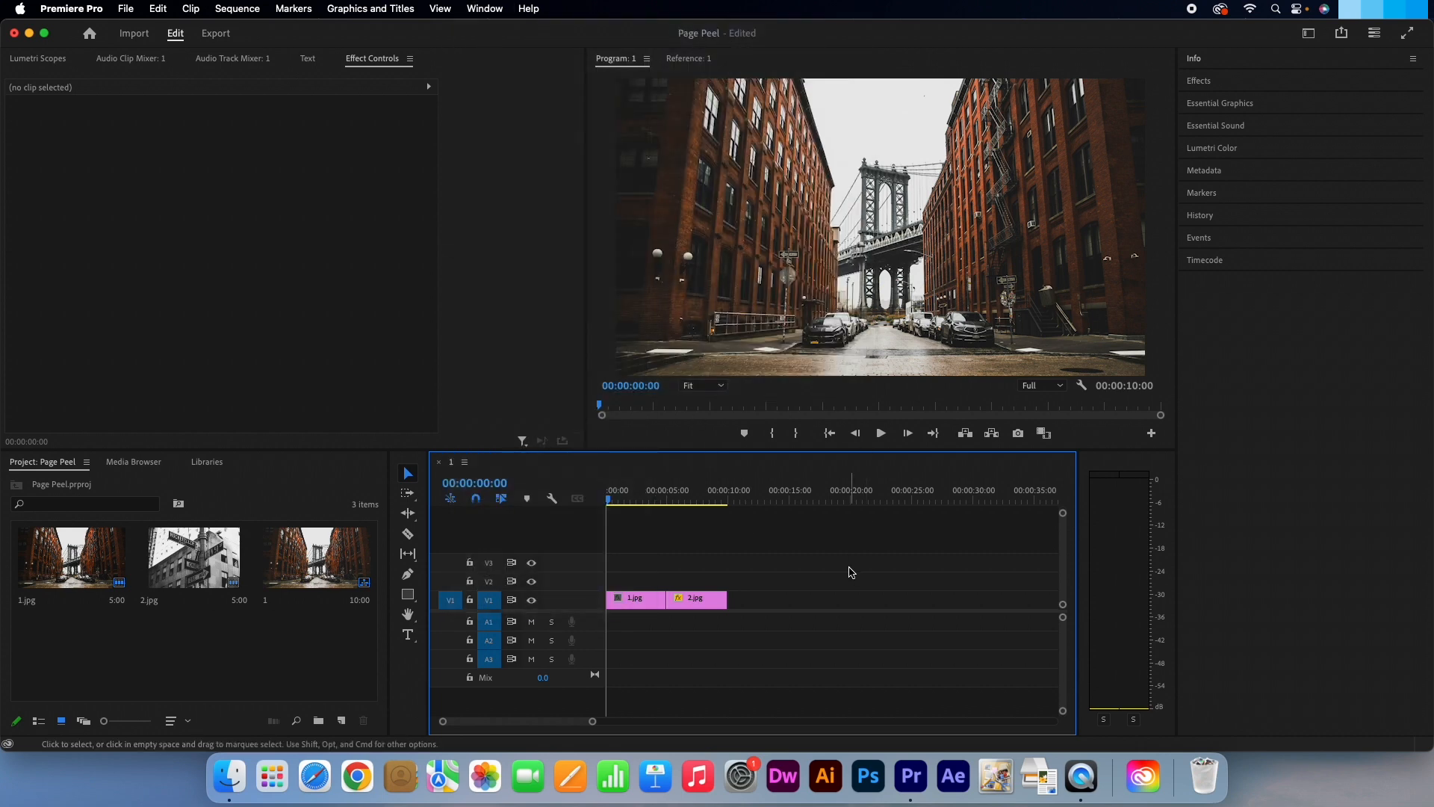
{"action": "left_click", "coordinate": [801, 490]}
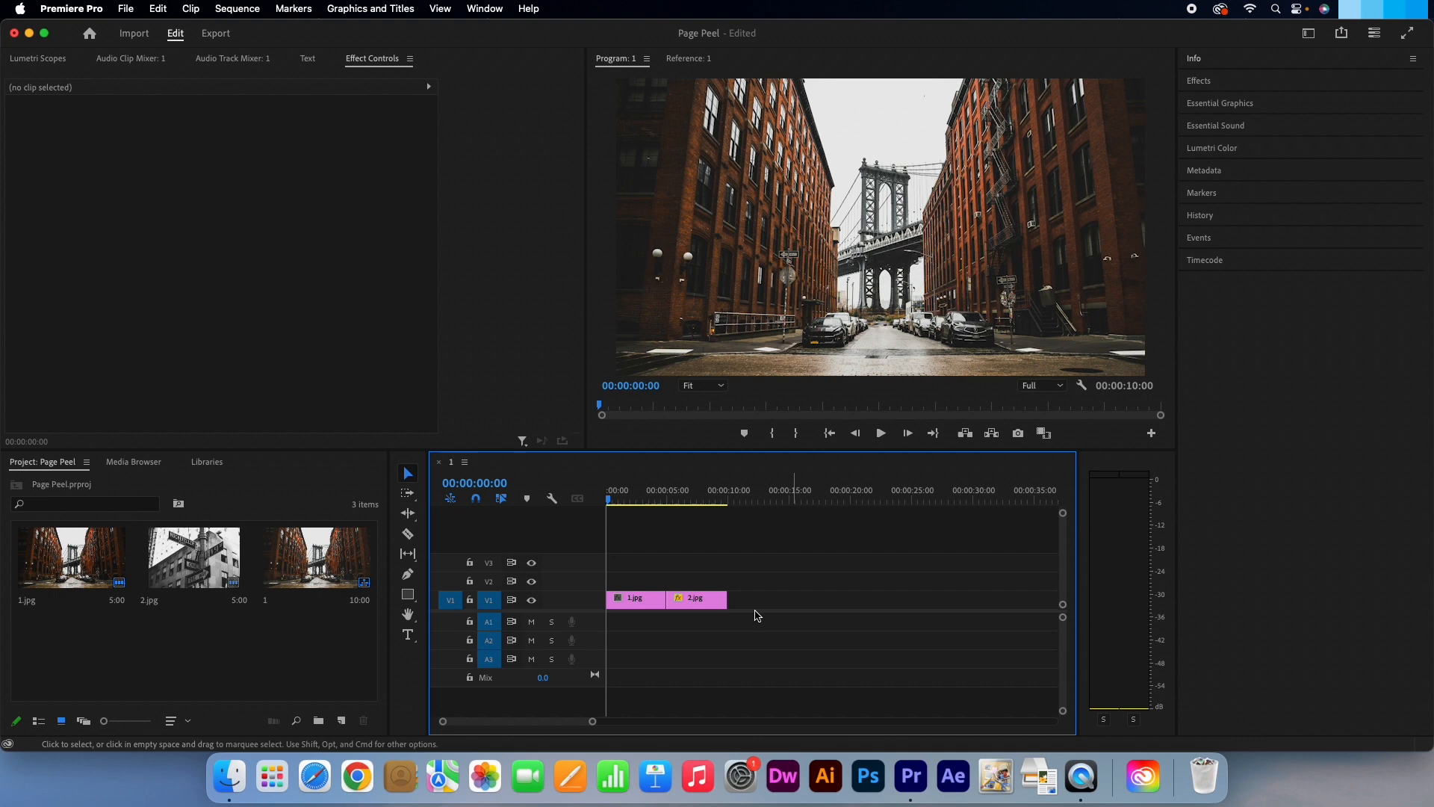
{"action": "left_click", "coordinate": [1199, 81]}
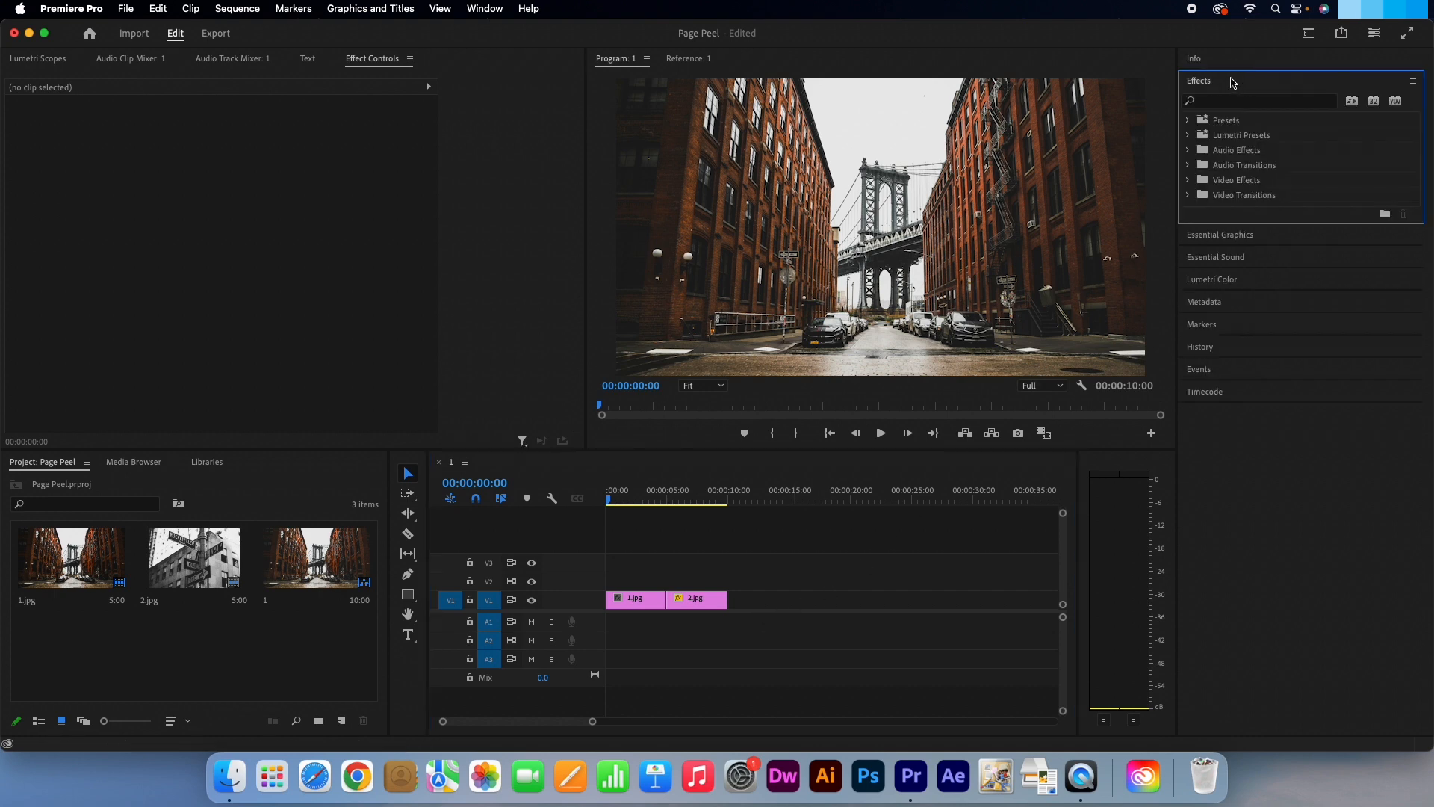
{"action": "left_click", "coordinate": [1259, 100]}
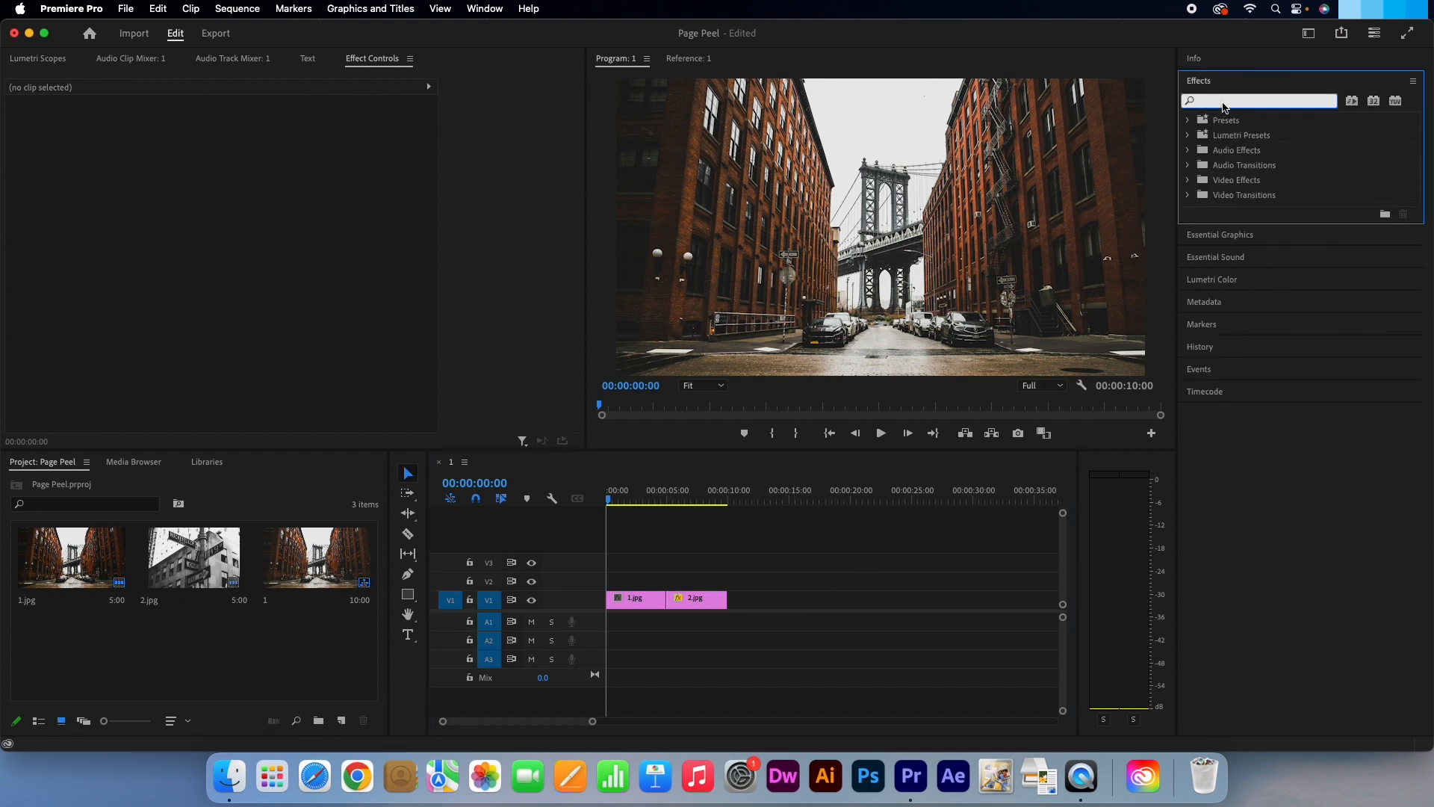
{"action": "type", "text": "page peel"}
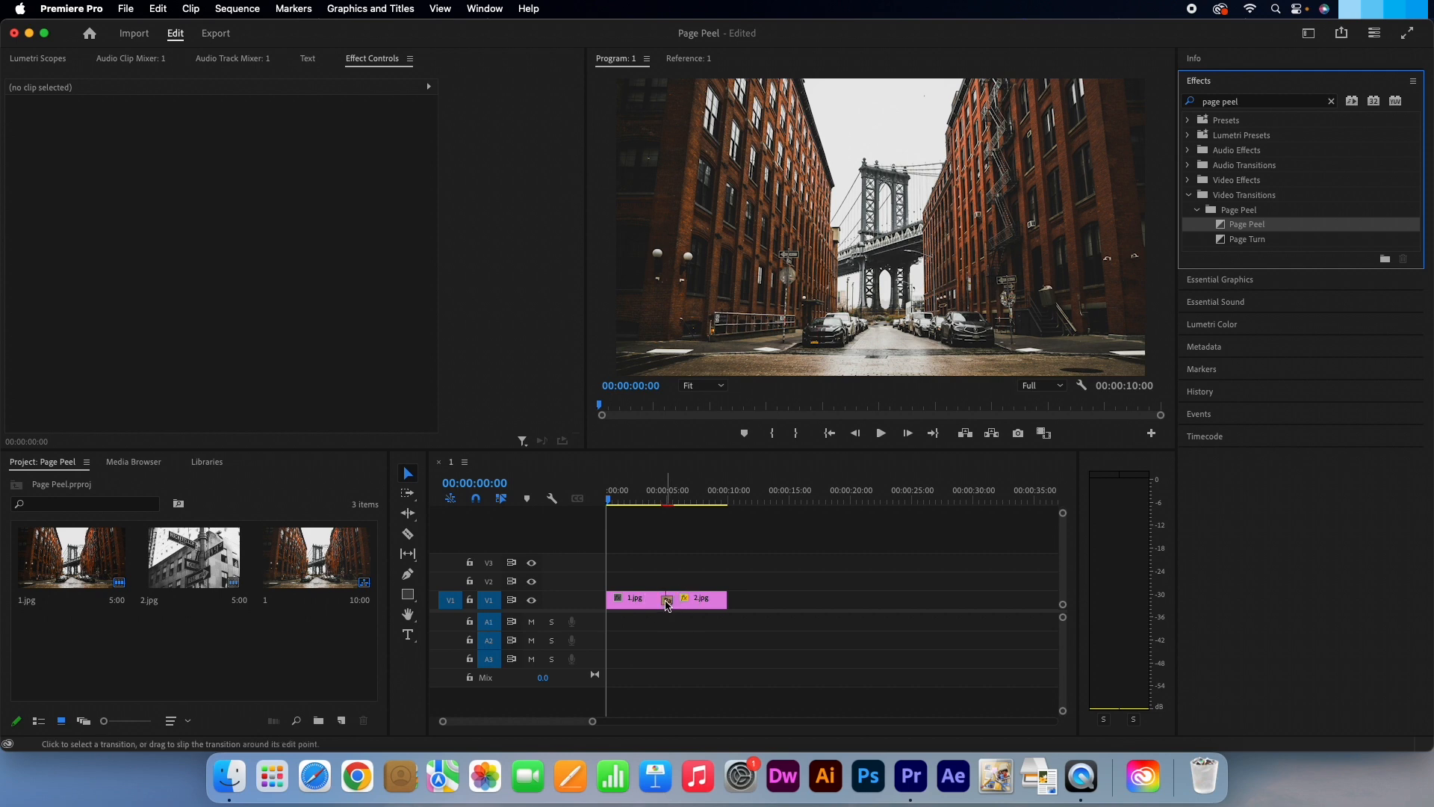
{"action": "left_click", "coordinate": [631, 599]}
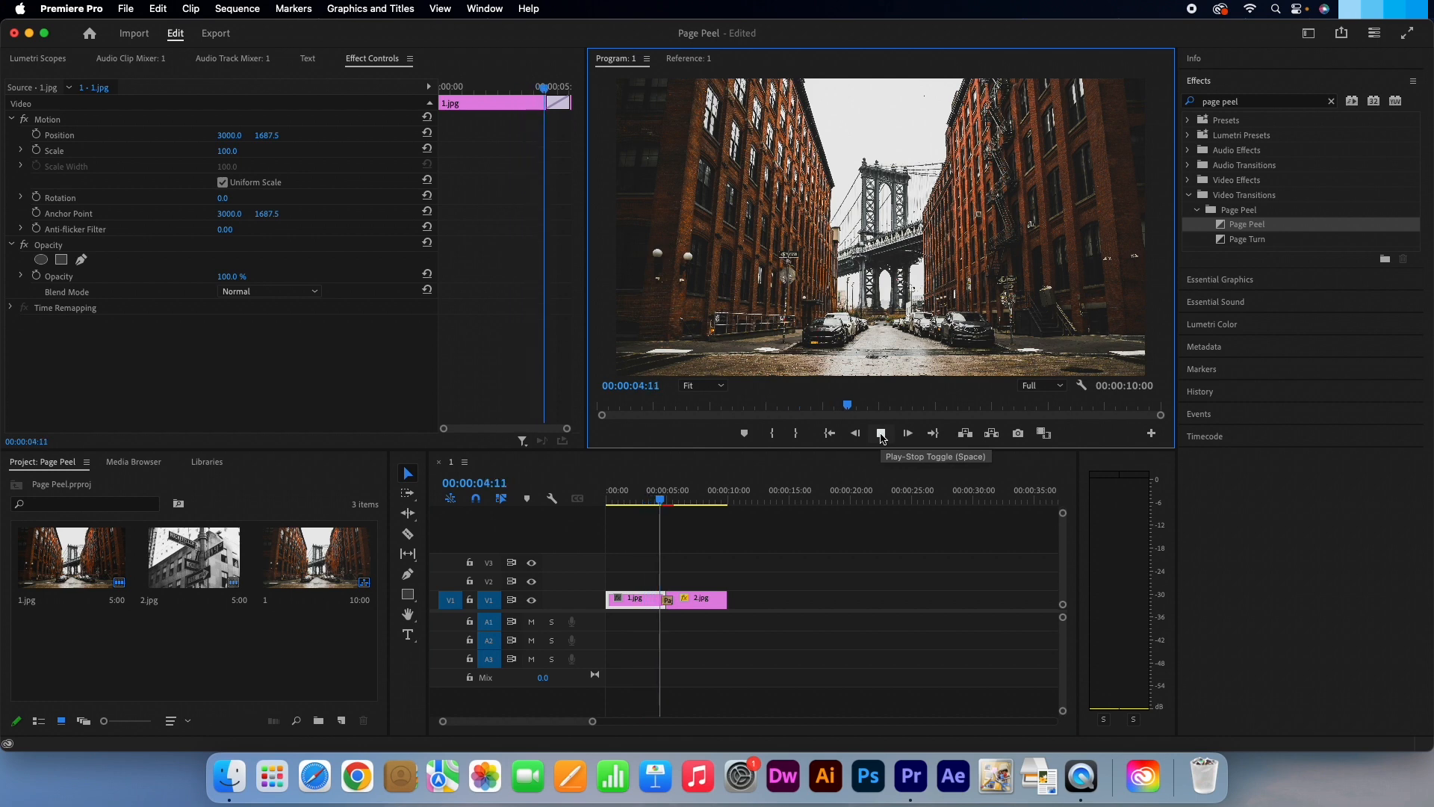
{"action": "left_click", "coordinate": [907, 433]}
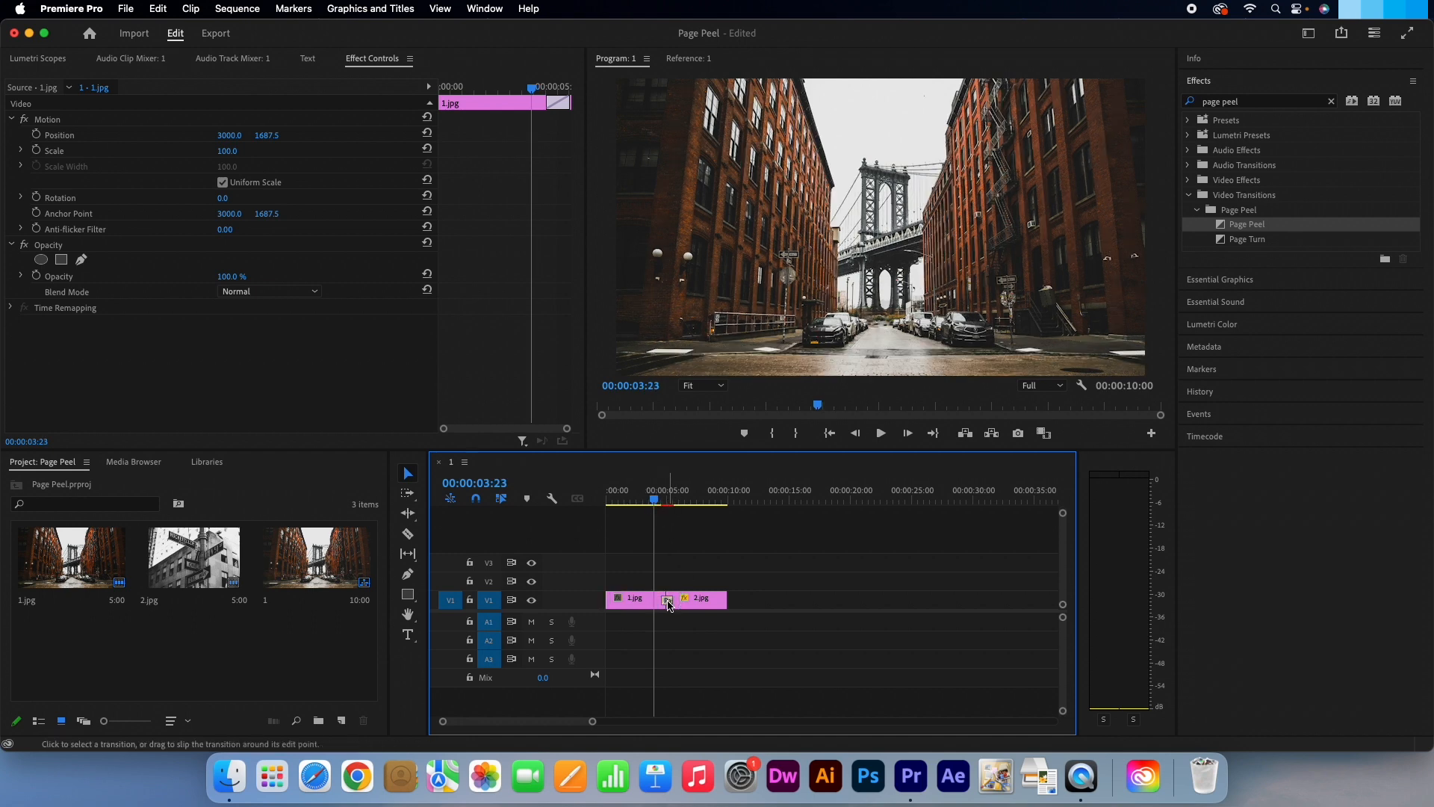
- Check the Page Peel transition's Alignment in Effect Controls, keeping it centered on the cut
{"action": "left_click", "coordinate": [667, 600]}
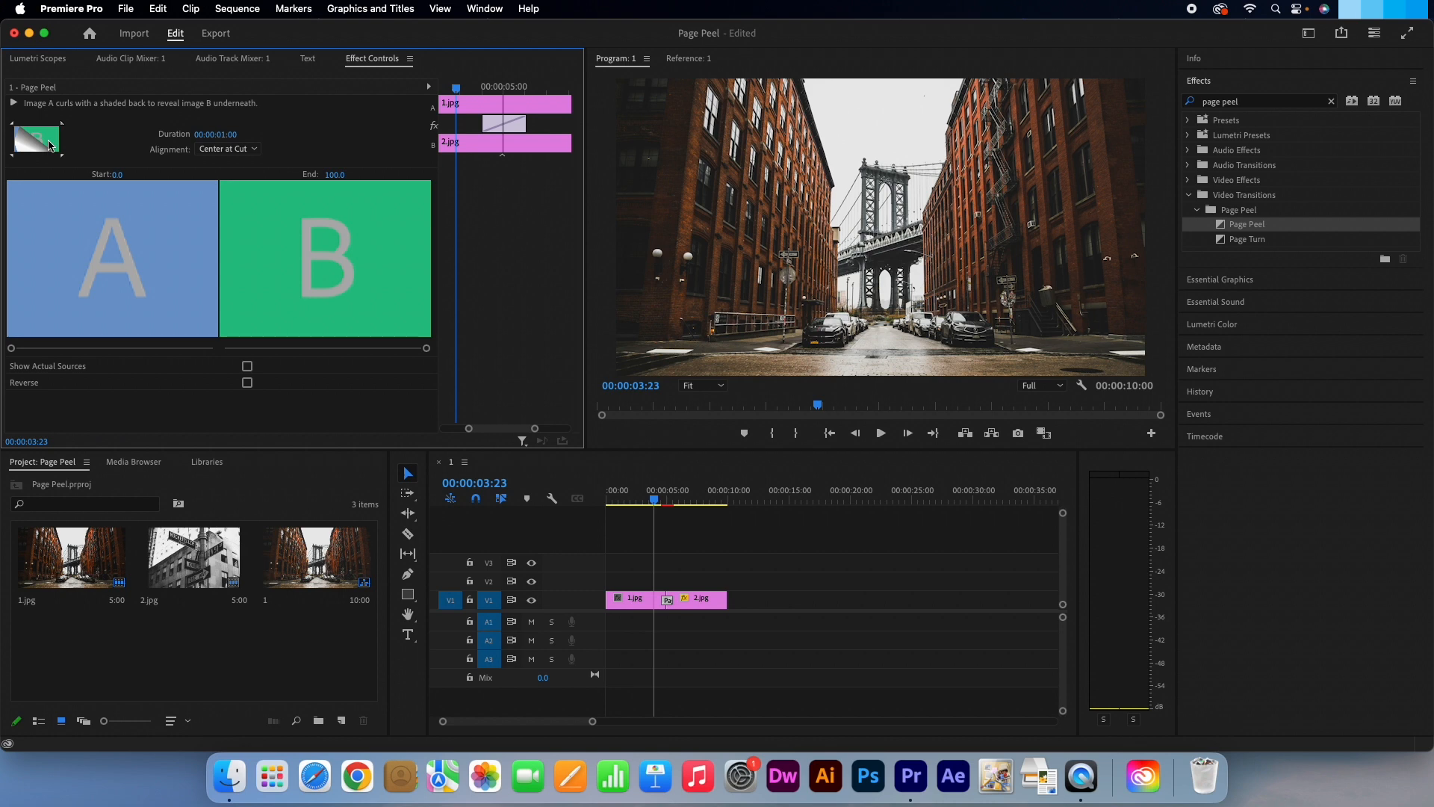
{"action": "left_click", "coordinate": [227, 148]}
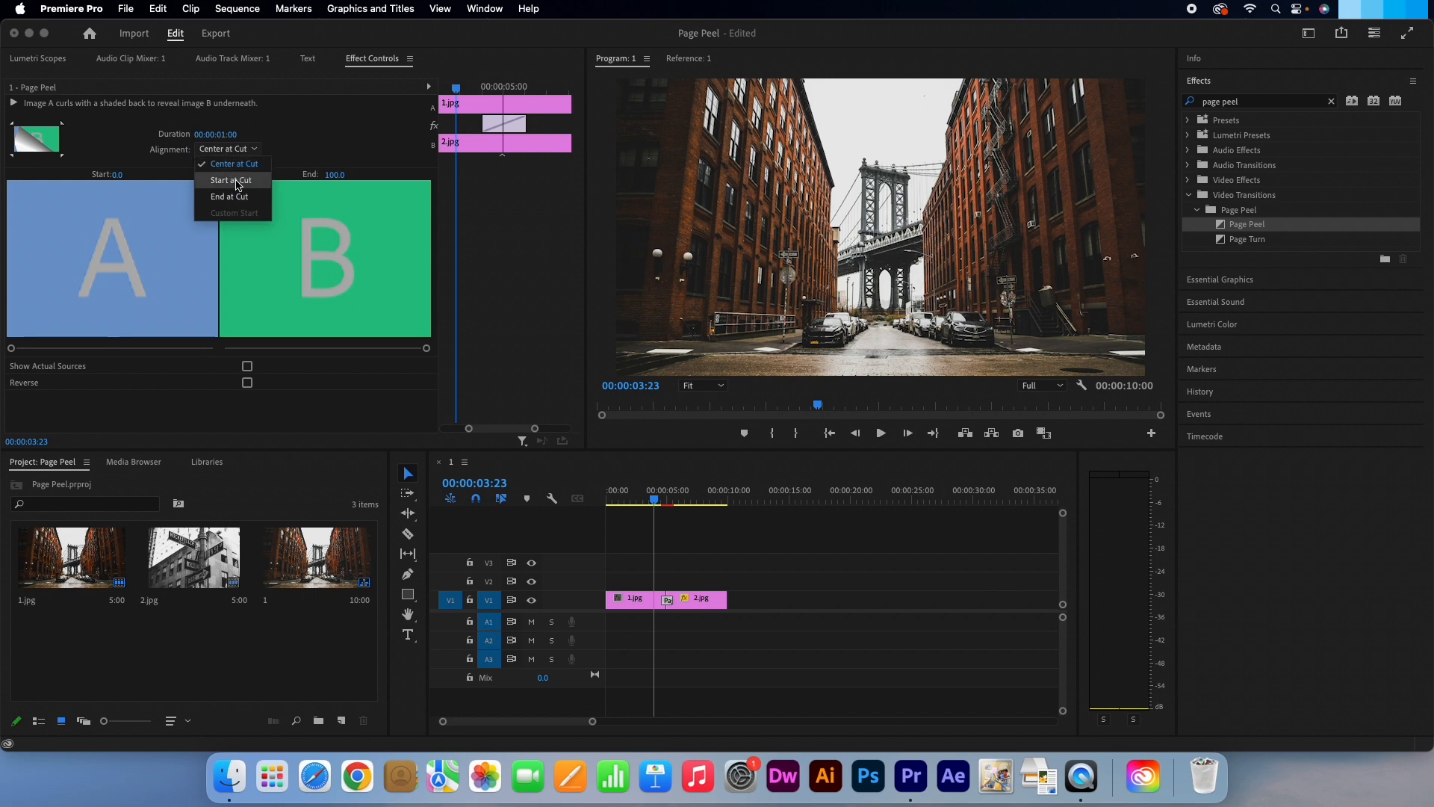
{"action": "left_click", "coordinate": [233, 165]}
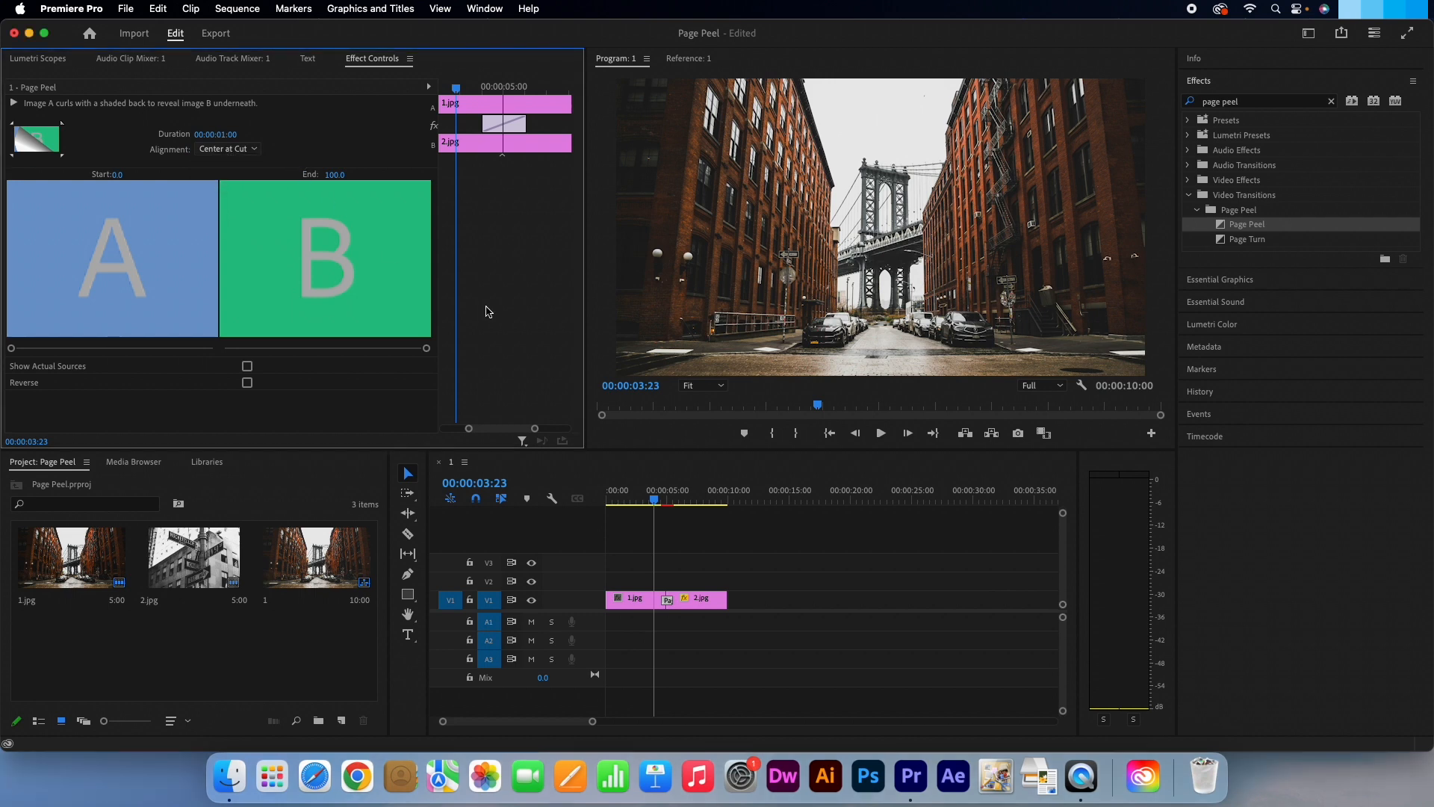
- Play the page peel from 1.jpg into 2.jpg, then select the transition for removal
{"action": "left_click", "coordinate": [880, 434]}
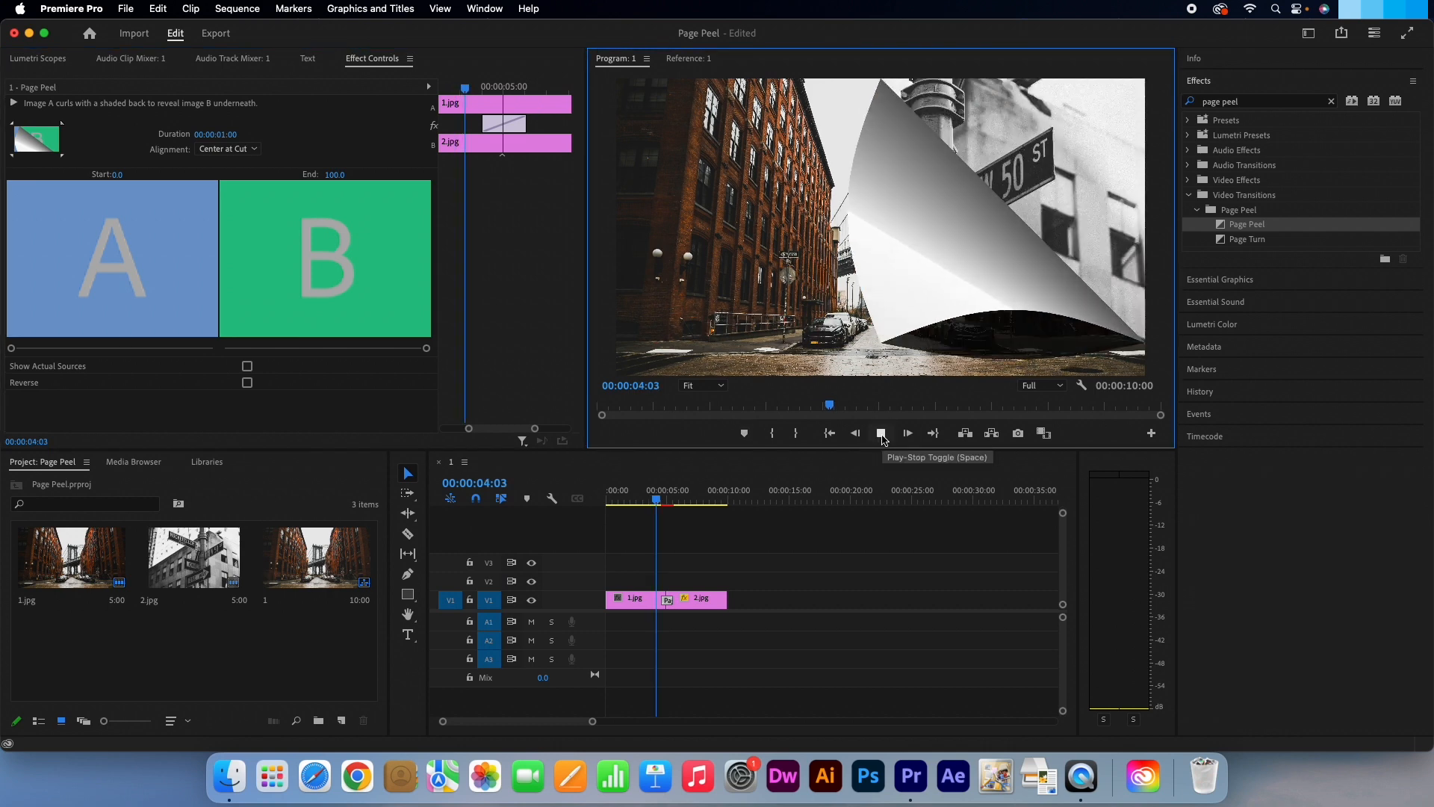
{"action": "left_click", "coordinate": [881, 433]}
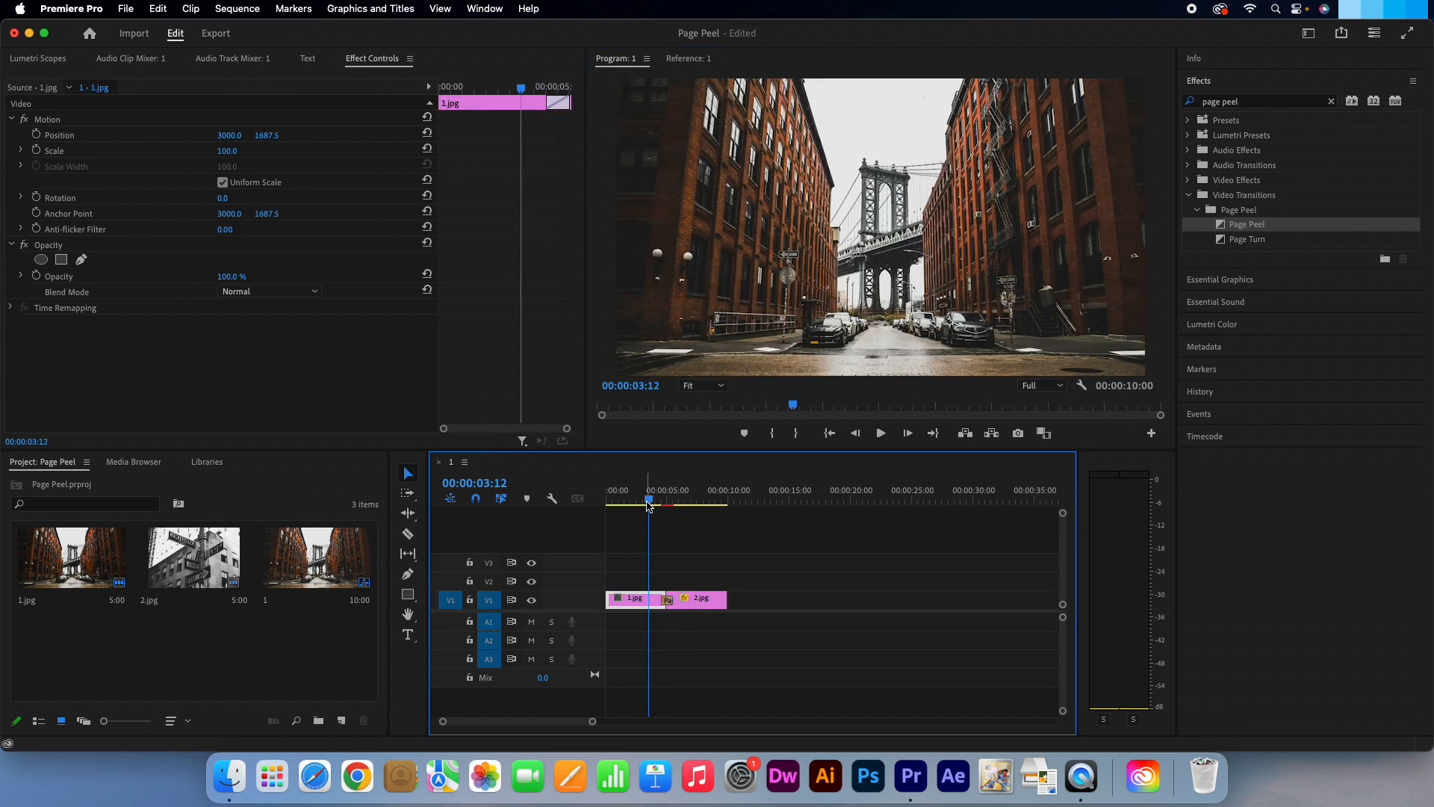
{"action": "left_click", "coordinate": [667, 599]}
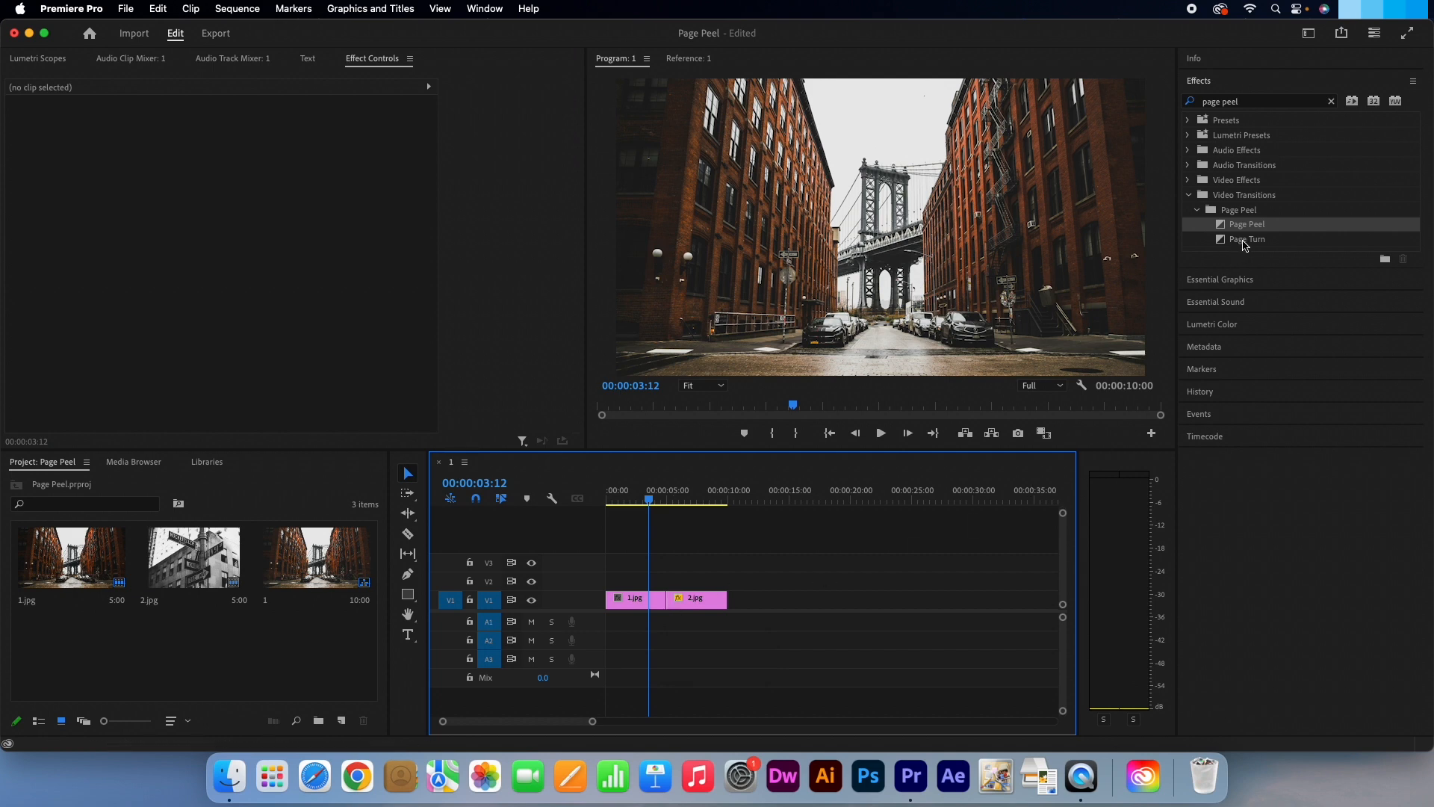
- Apply Page Turn to the cut between 1.jpg and 2.jpg and play it back
{"action": "left_click_drag", "start_coordinate": [1246, 239], "coordinate": [672, 599]}
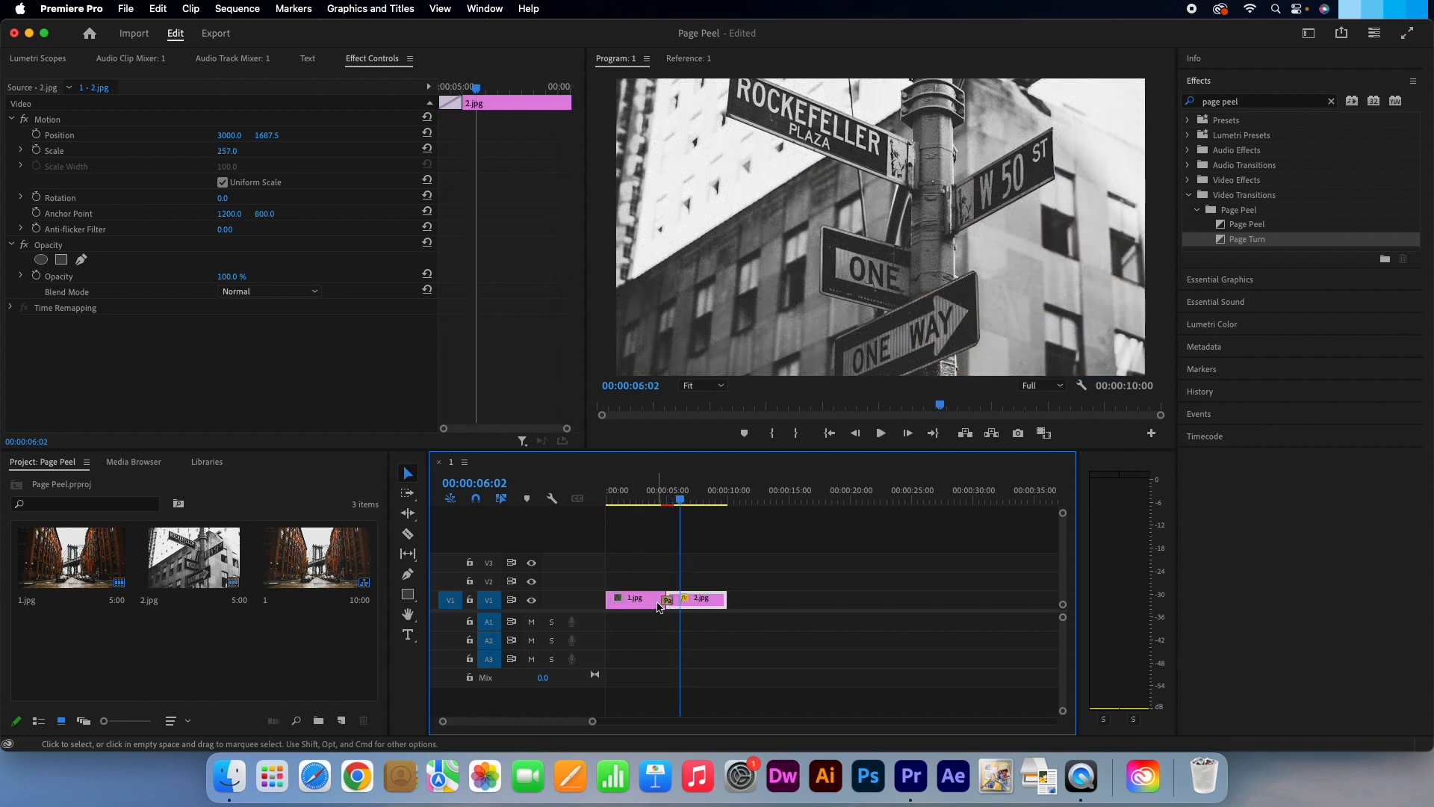
{"action": "left_click", "coordinate": [666, 599]}
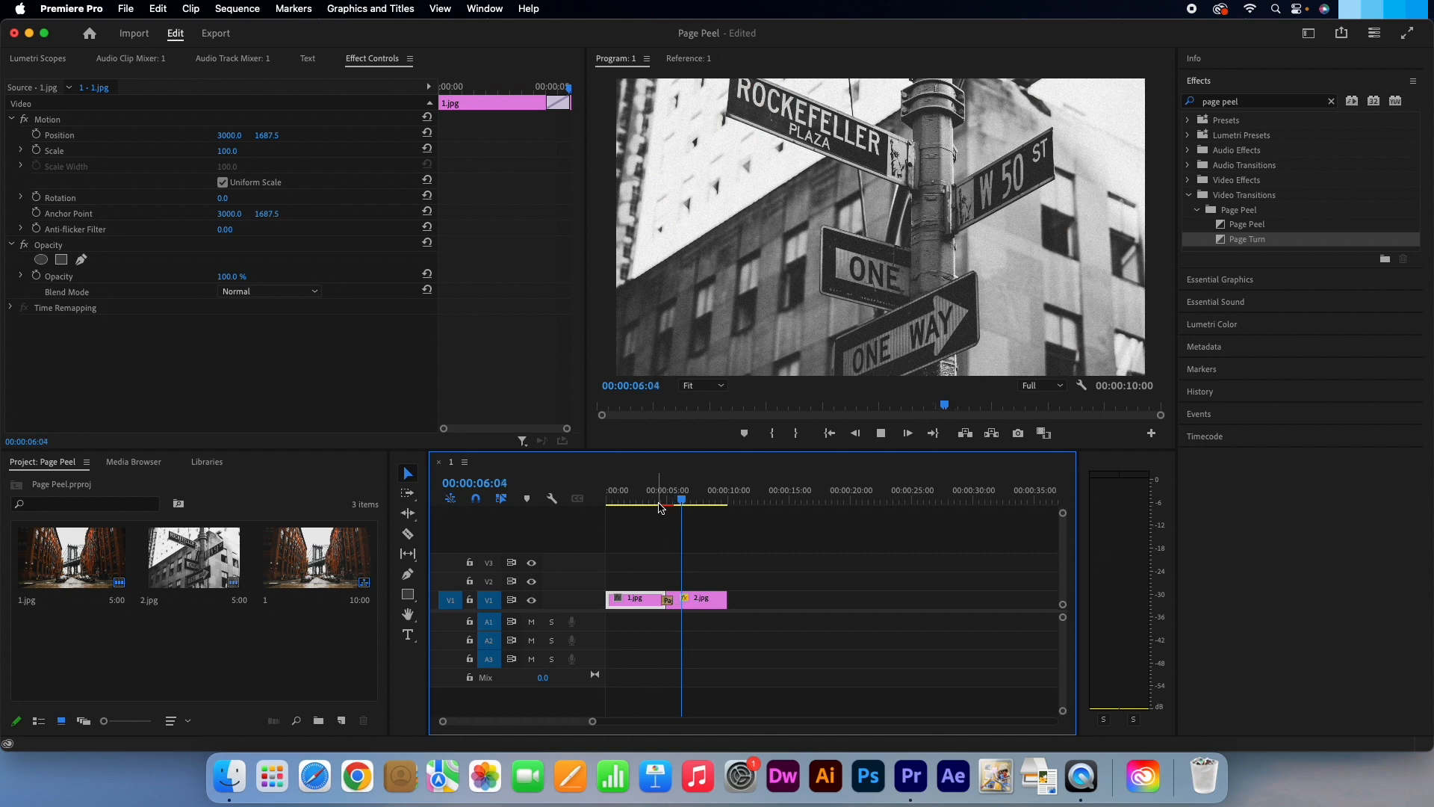
{"action": "left_click", "coordinate": [703, 501]}
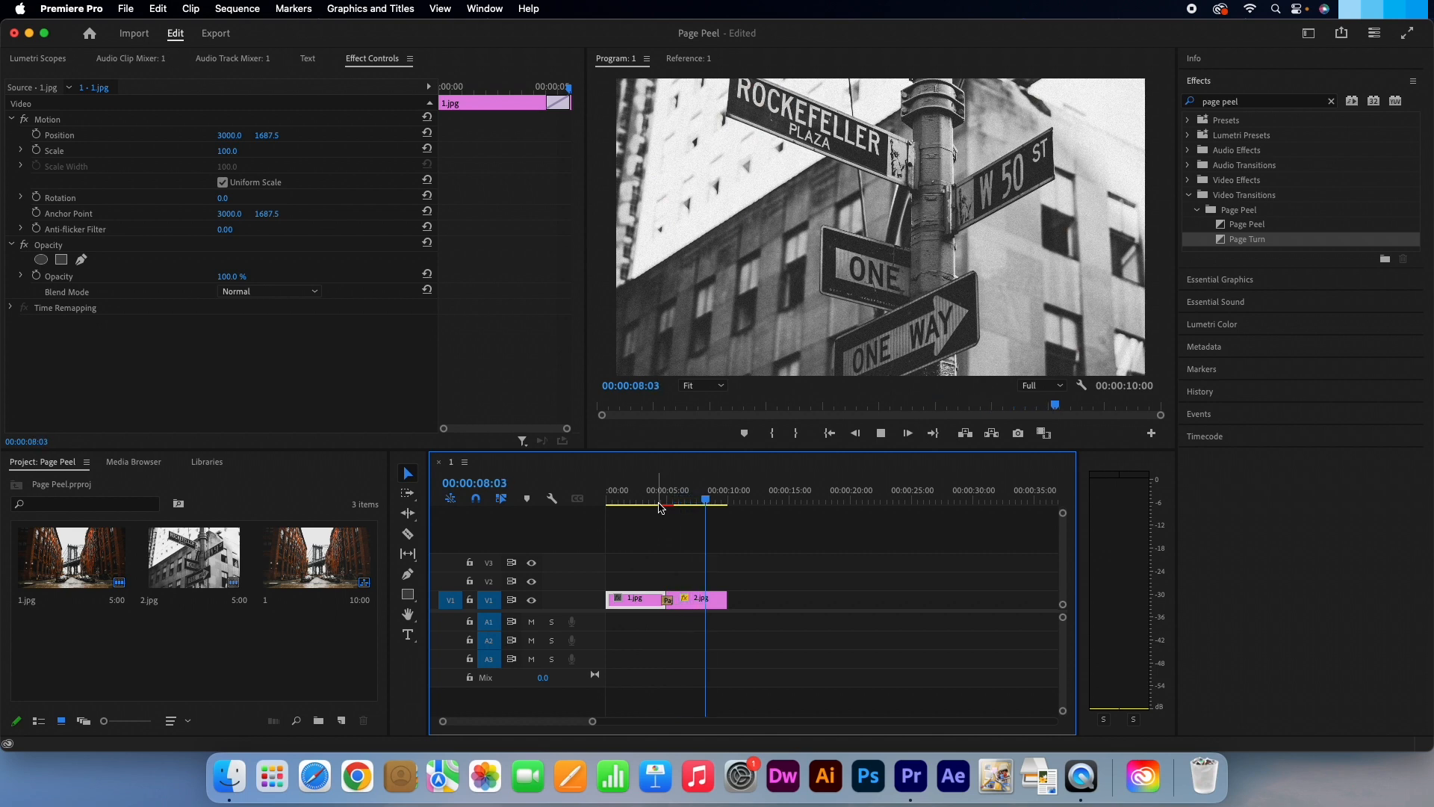